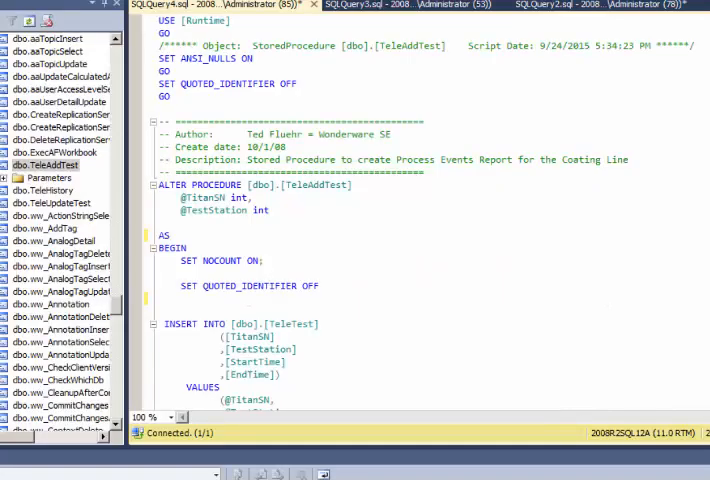
mouse_move(700, 332)
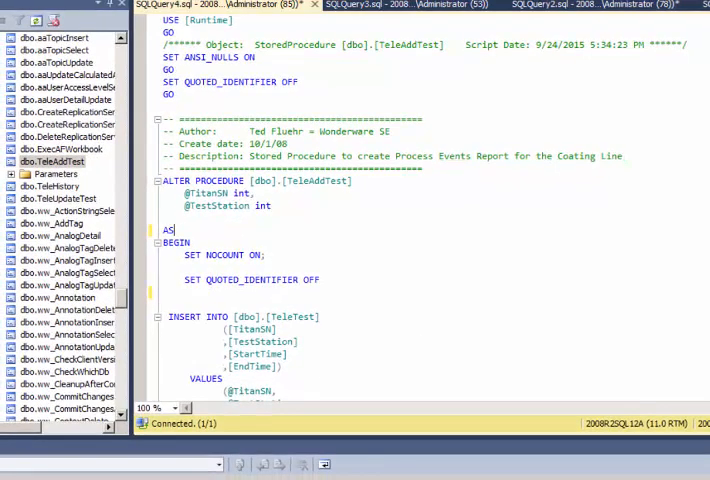
Scroll the TeleTest SELECT results grid down to the newest rows
scroll("down", 3)
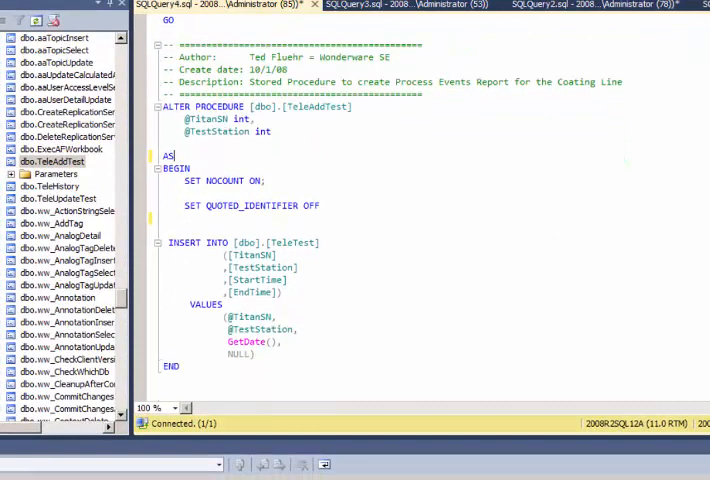
scroll("up", 3)
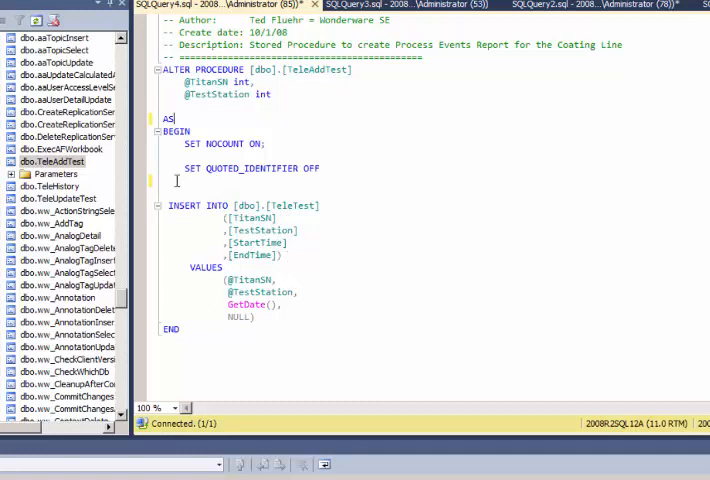
mouse_move(300, 312)
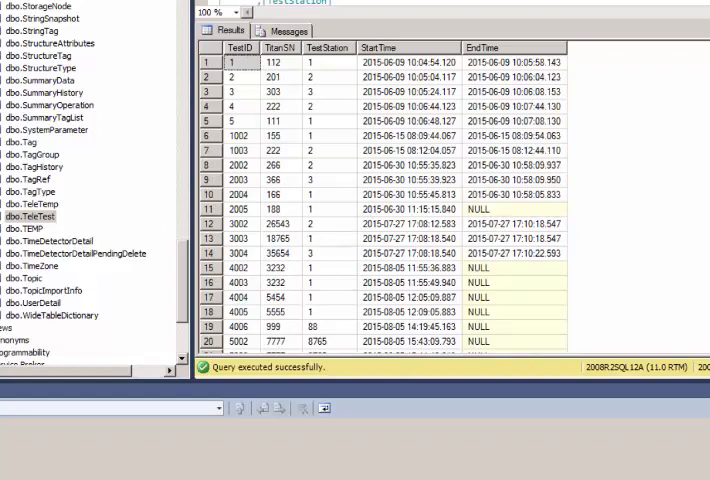
scroll("down", 3)
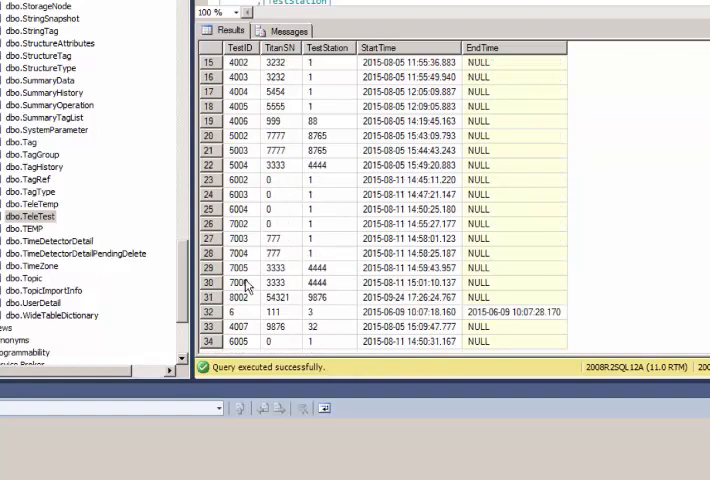
mouse_move(288, 328)
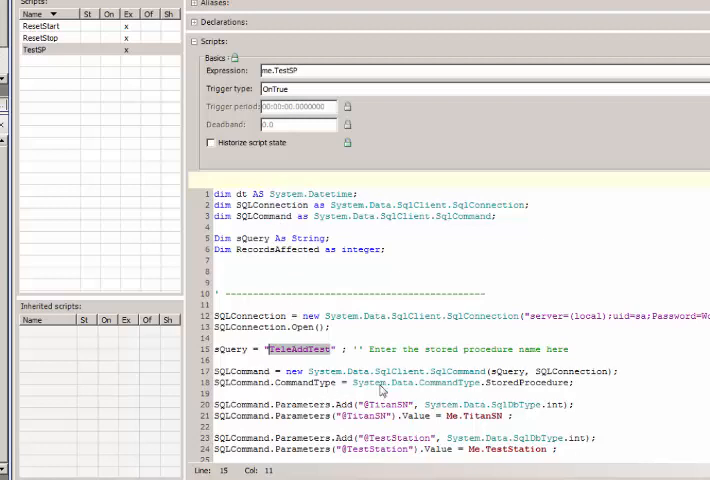
mouse_move(332, 300)
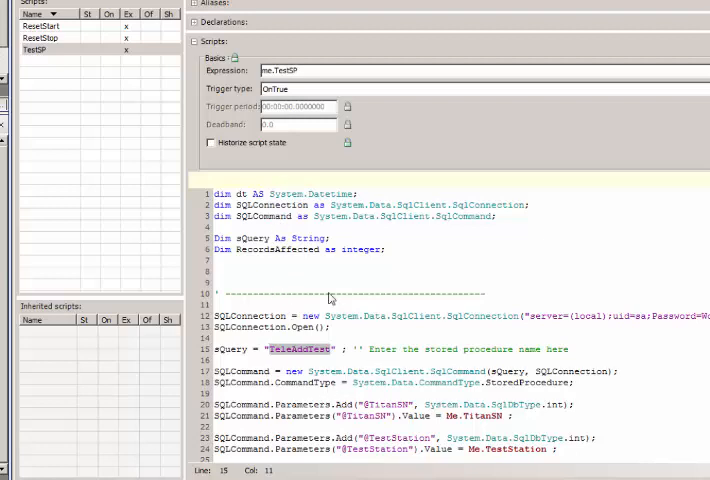
mouse_move(350, 256)
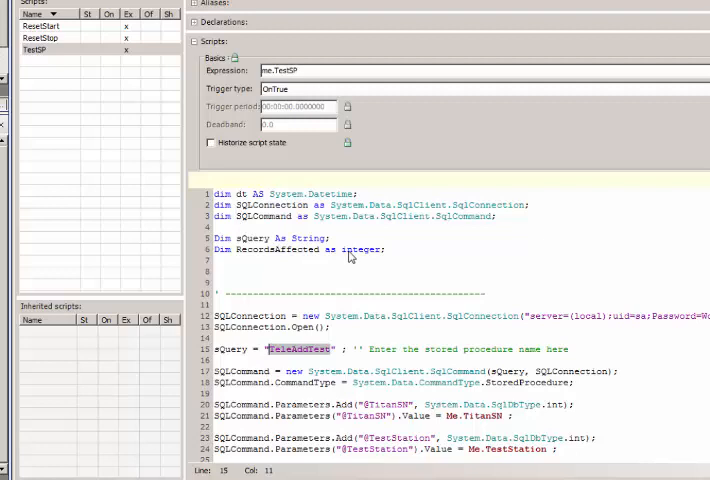
mouse_move(420, 232)
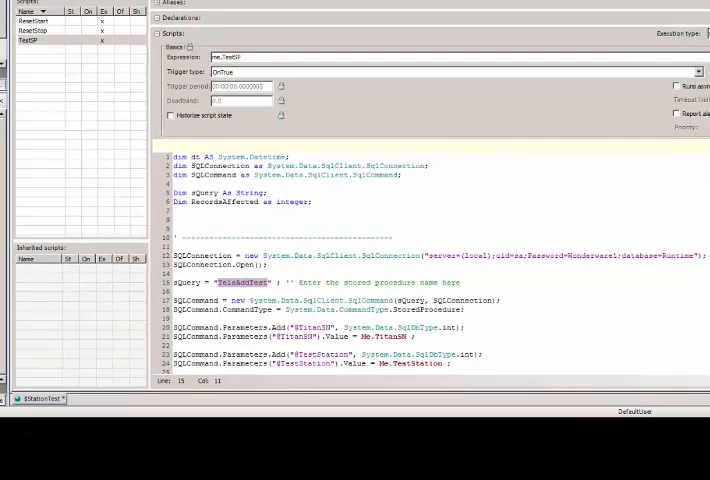
Scroll through the TestSP script code that calls the TeleAddTest stored procedure
scroll("down", 3)
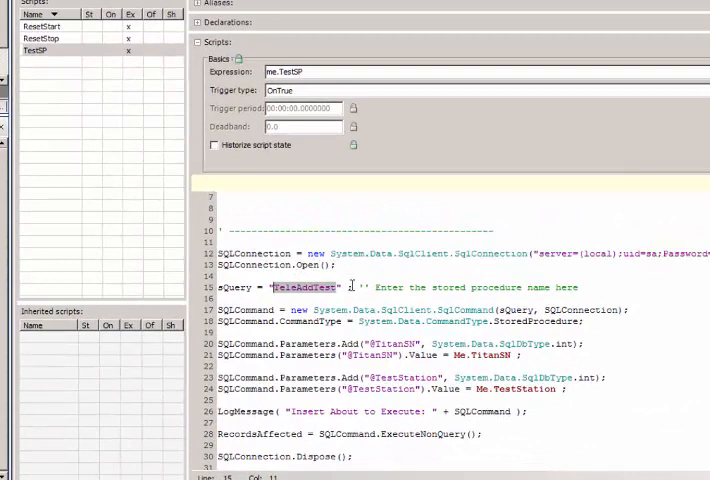
mouse_move(332, 292)
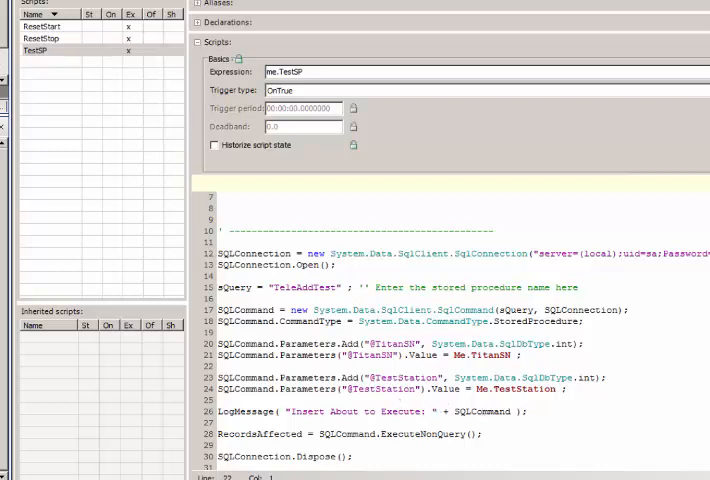
scroll("down", 3)
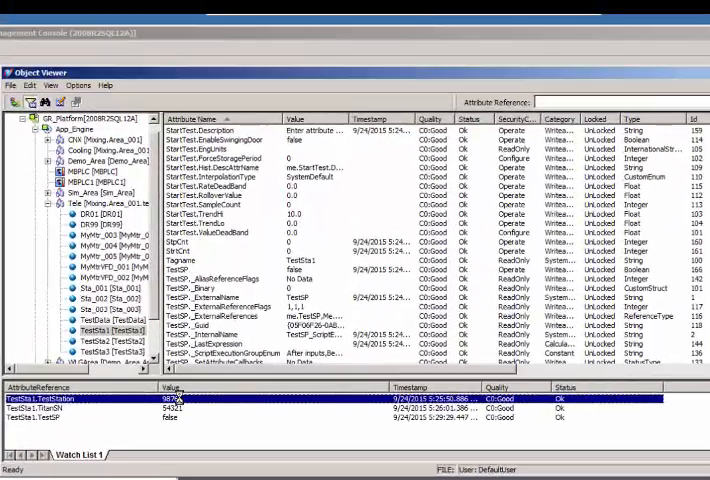
Write the value 765 to the watched attribute in Object Viewer
double_click(180, 398)
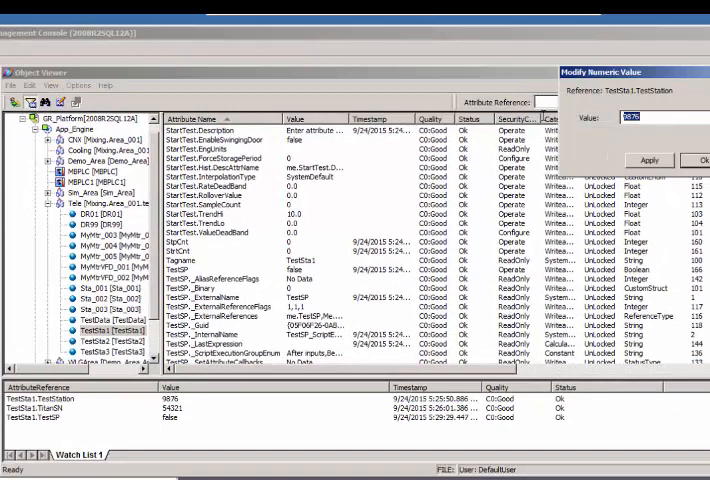
type("765")
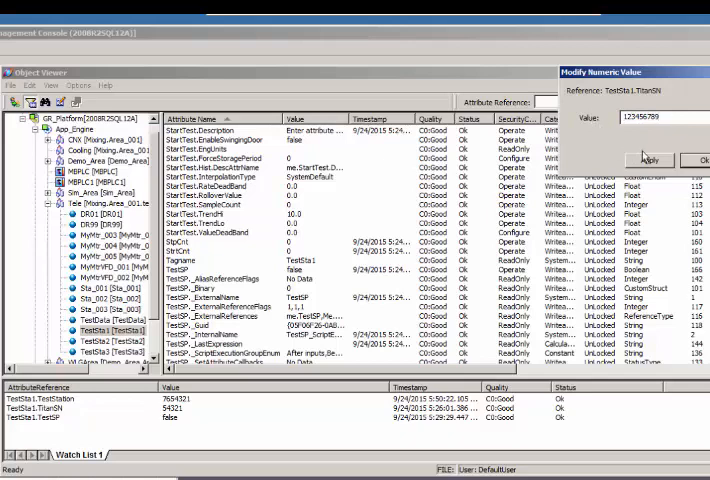
left_click(648, 160)
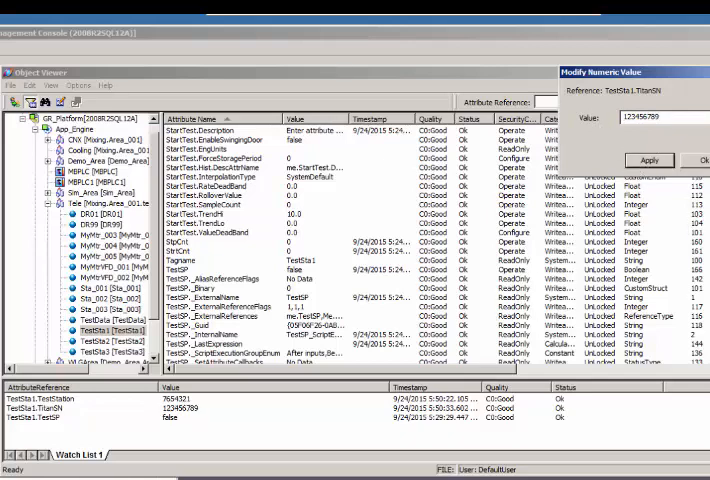
left_click(648, 160)
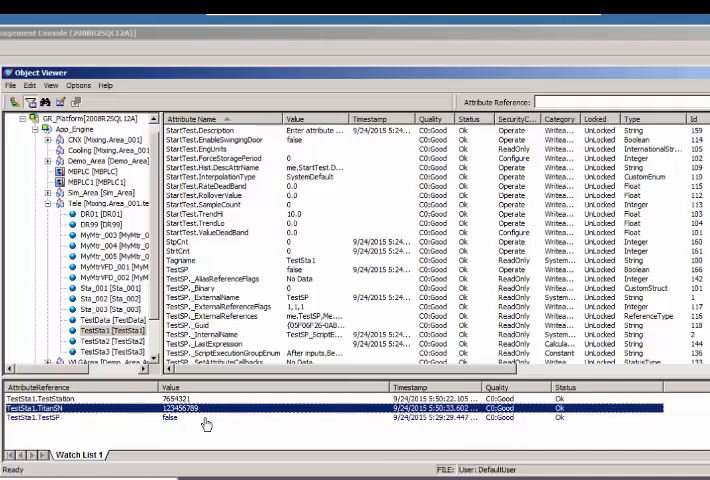
mouse_move(120, 438)
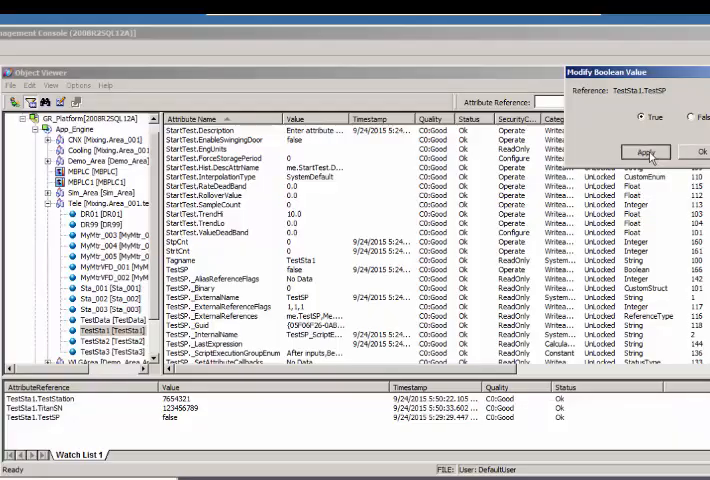
Set the TestSP trigger attribute to True, firing the stored-procedure script
left_click(646, 152)
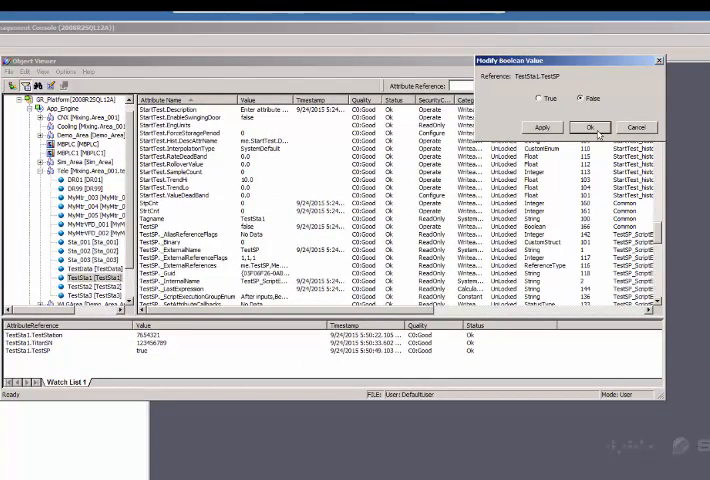
left_click(572, 128)
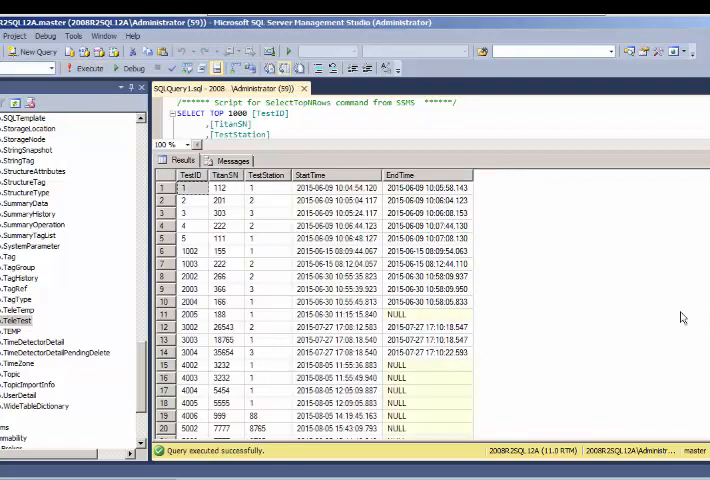
Scroll the TeleTest results to the bottom to check the newly inserted row
scroll("down", 3)
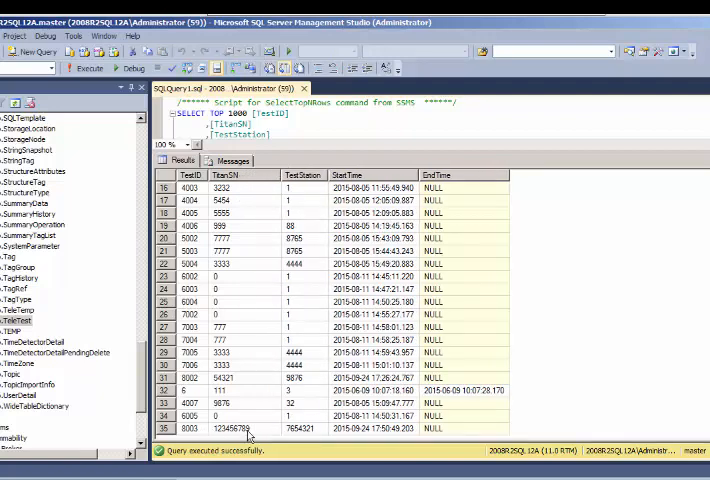
mouse_move(392, 442)
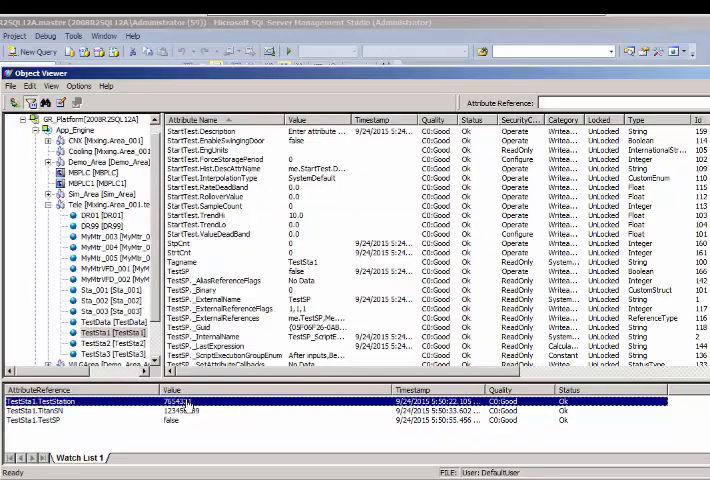
Write 5555 as the TestStation value in Object Viewer
double_click(180, 400)
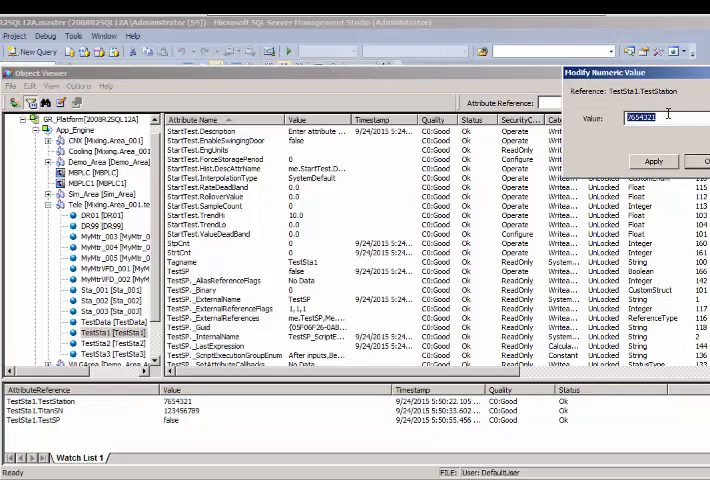
type("555555")
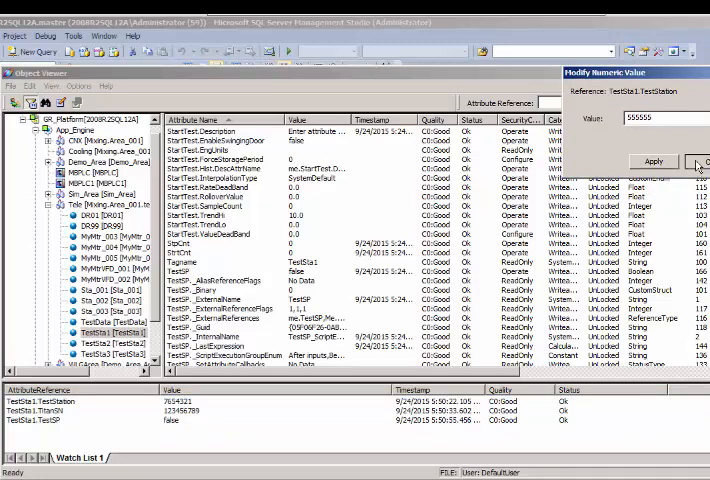
left_click(652, 160)
type("99")
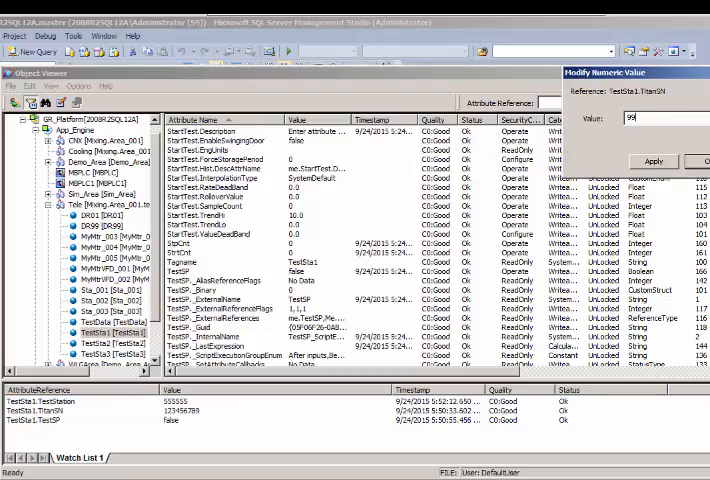
left_click(652, 160)
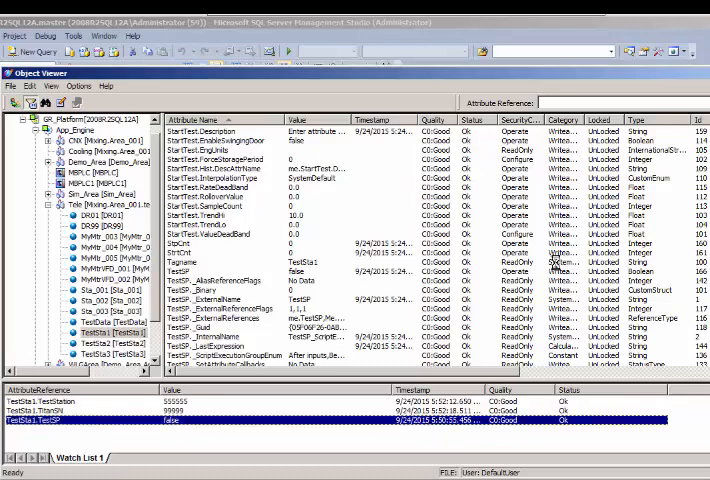
Set the TestSP trigger to True to fire the script again
double_click(170, 420)
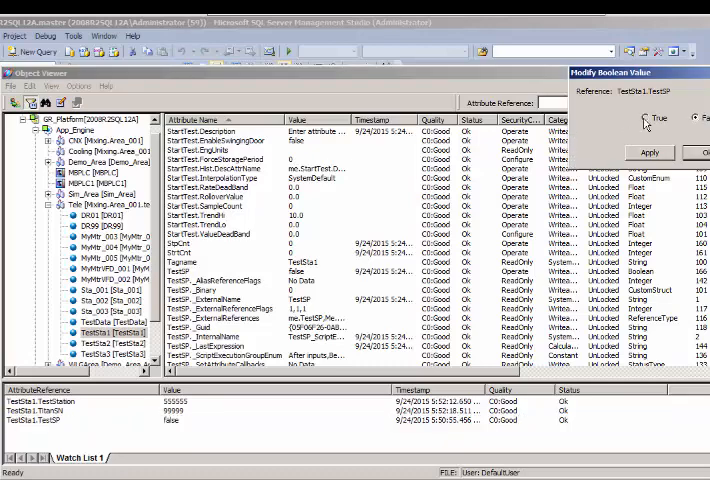
left_click(650, 152)
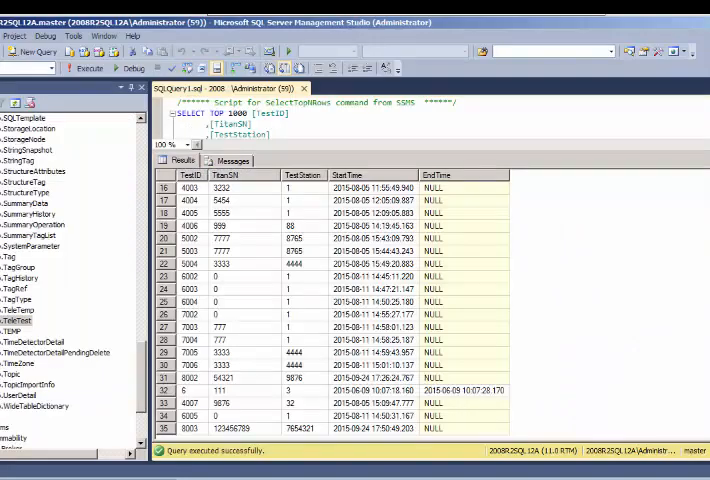
Scroll through the refreshed TeleTest query results grid
scroll("up", 3)
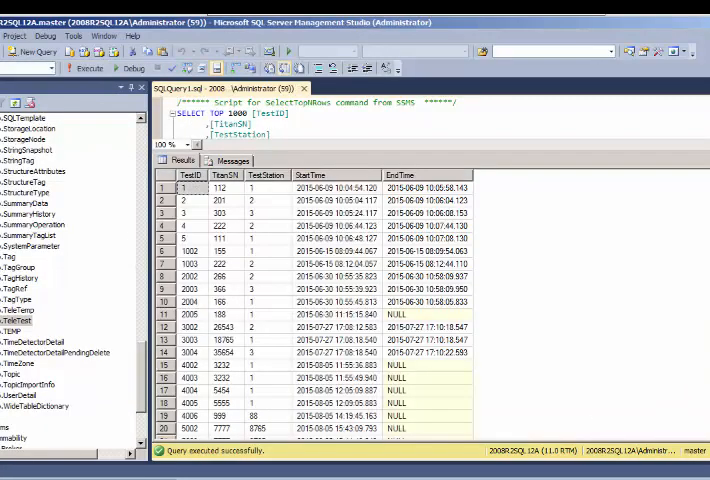
scroll("down", 3)
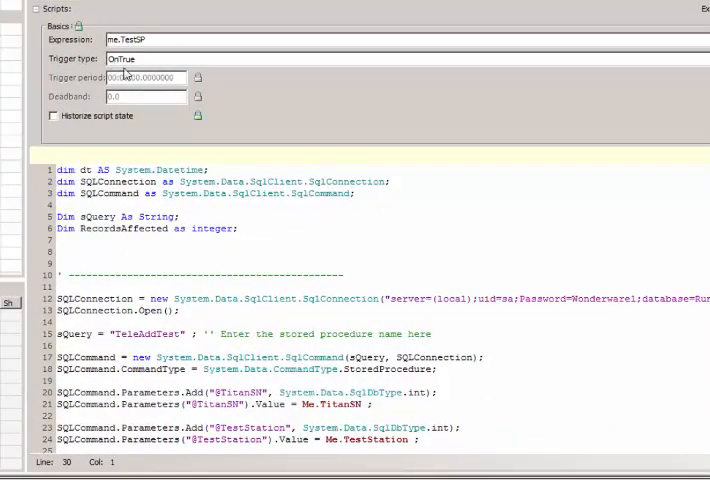
mouse_move(140, 156)
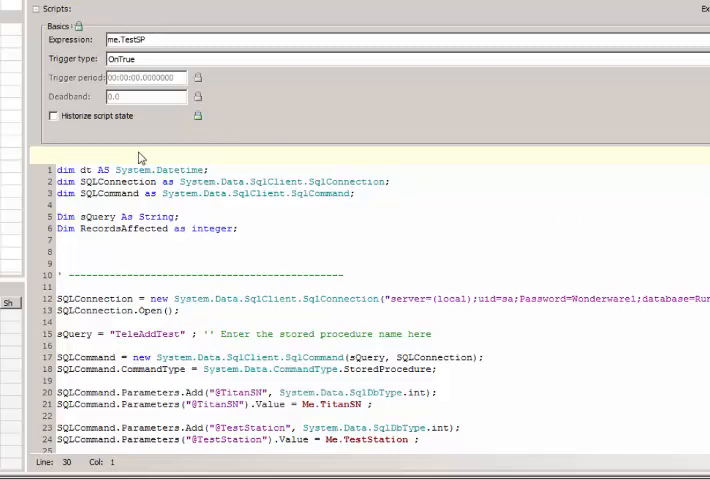
mouse_move(482, 358)
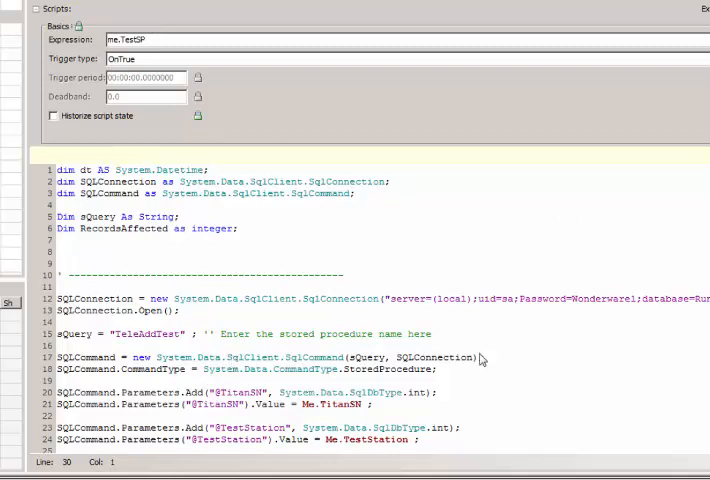
mouse_move(482, 360)
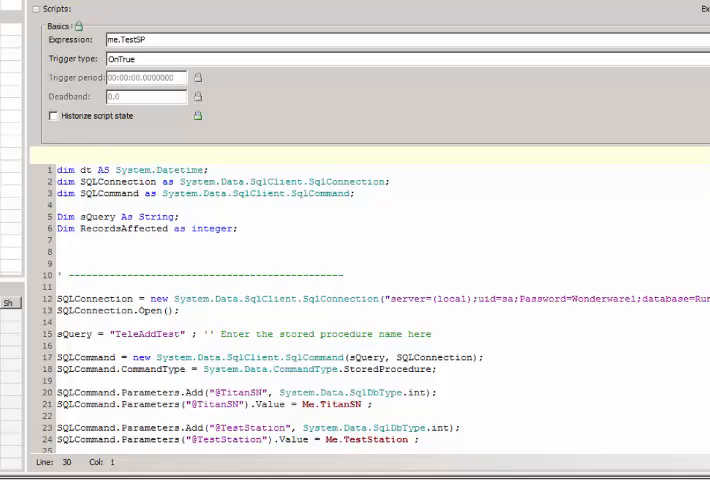
Scroll the TestSP script to the query execution, connection dispose and records-affected log
scroll("down", 3)
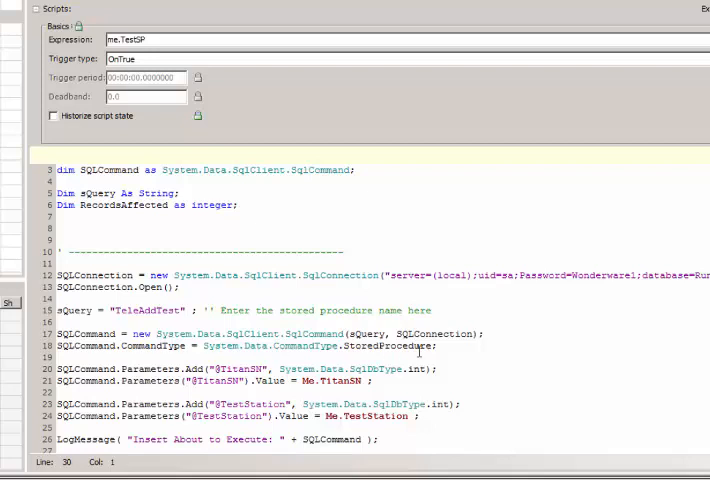
scroll("down", 3)
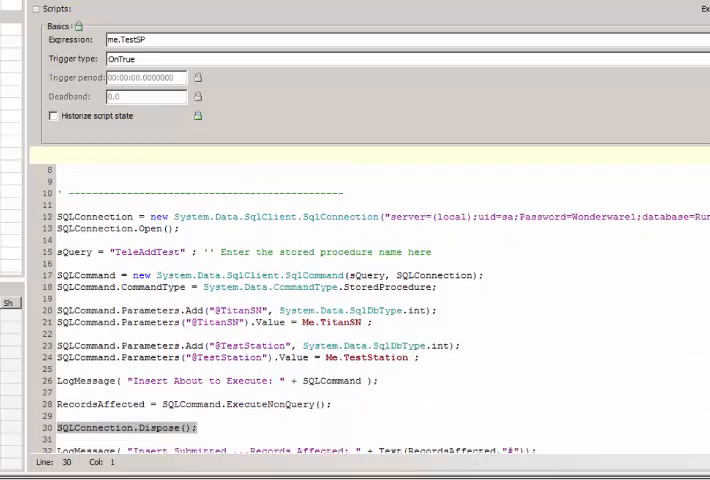
scroll("down", 3)
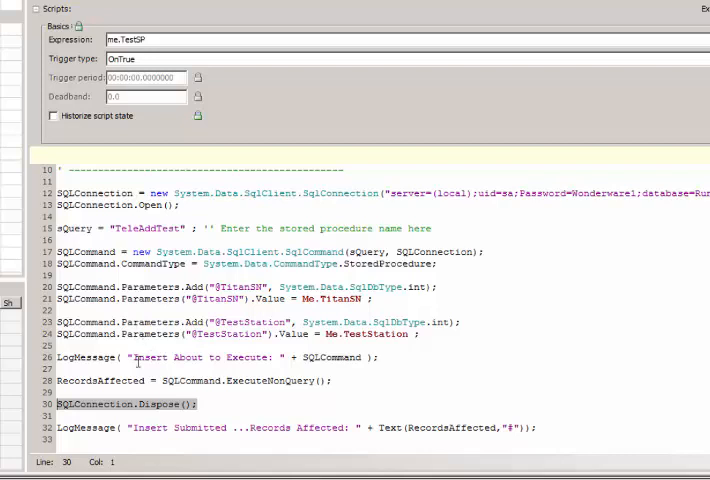